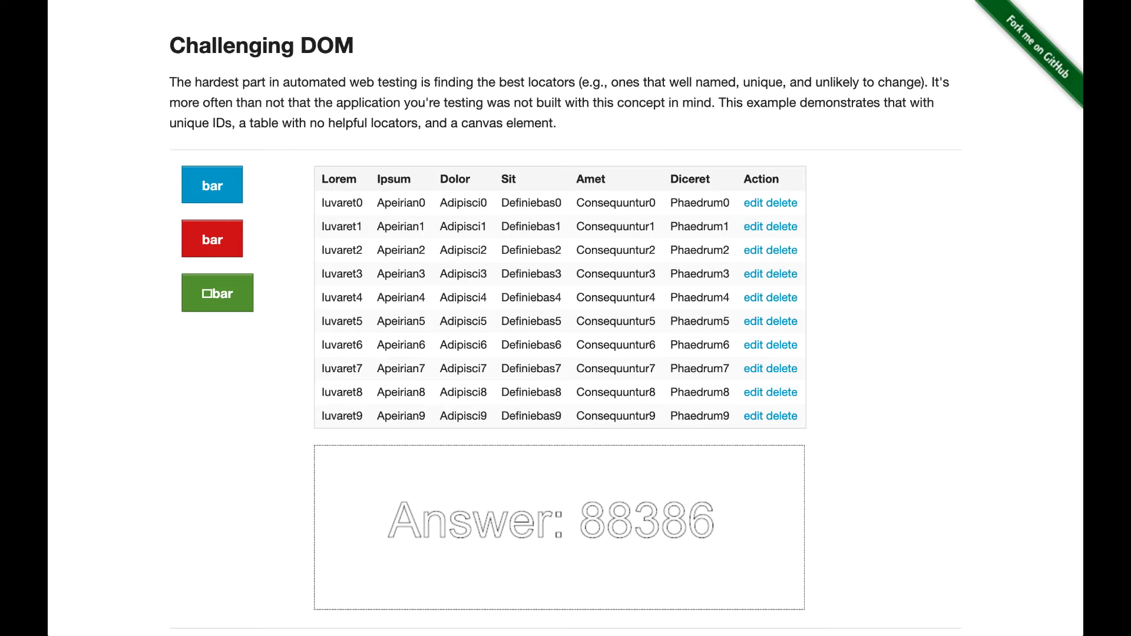
- Regenerate the Challenging DOM buttons so the canvas answer becomes 44385
left_click(217, 293)
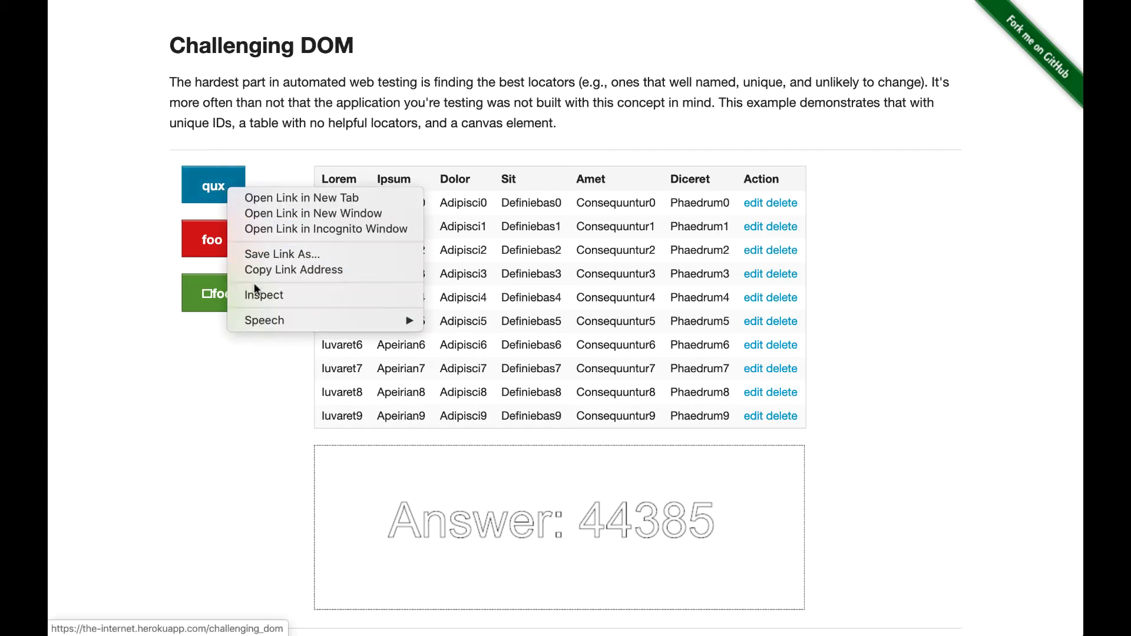
- Inspect the blue qux button's markup and scroll the Elements panel to the canvas element
left_click(264, 294)
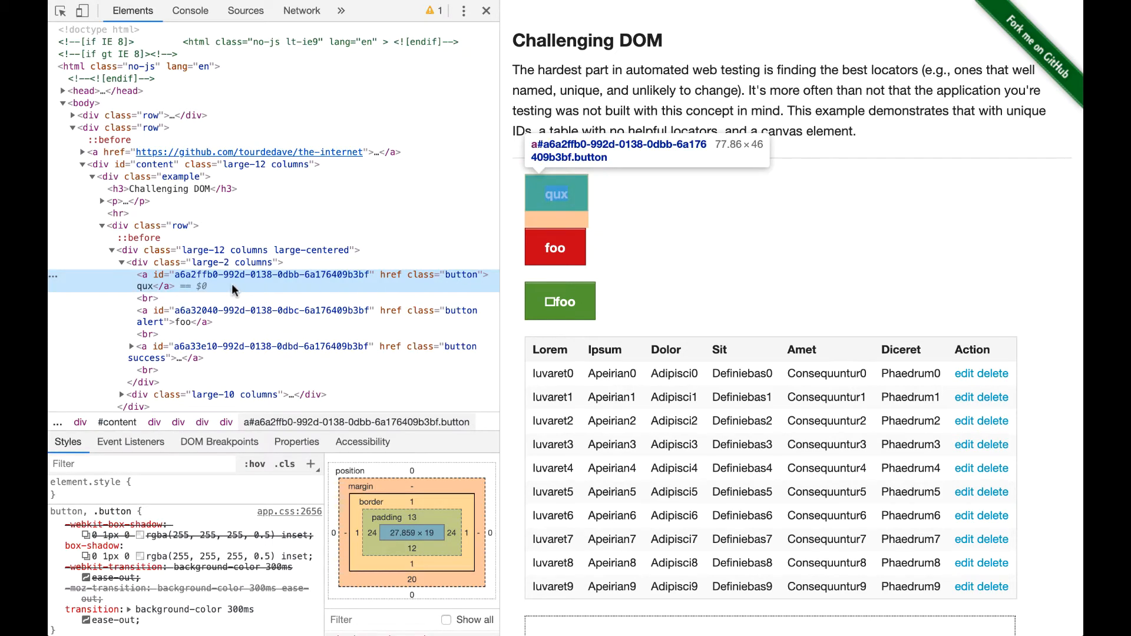
mouse_move(431, 286)
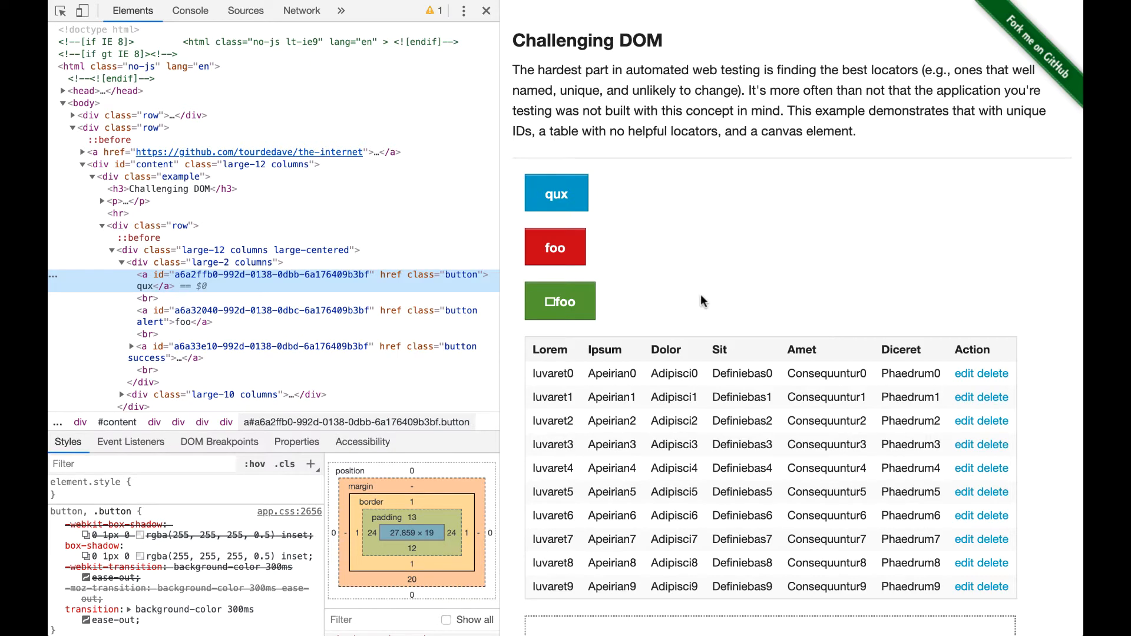
scroll("down", 3)
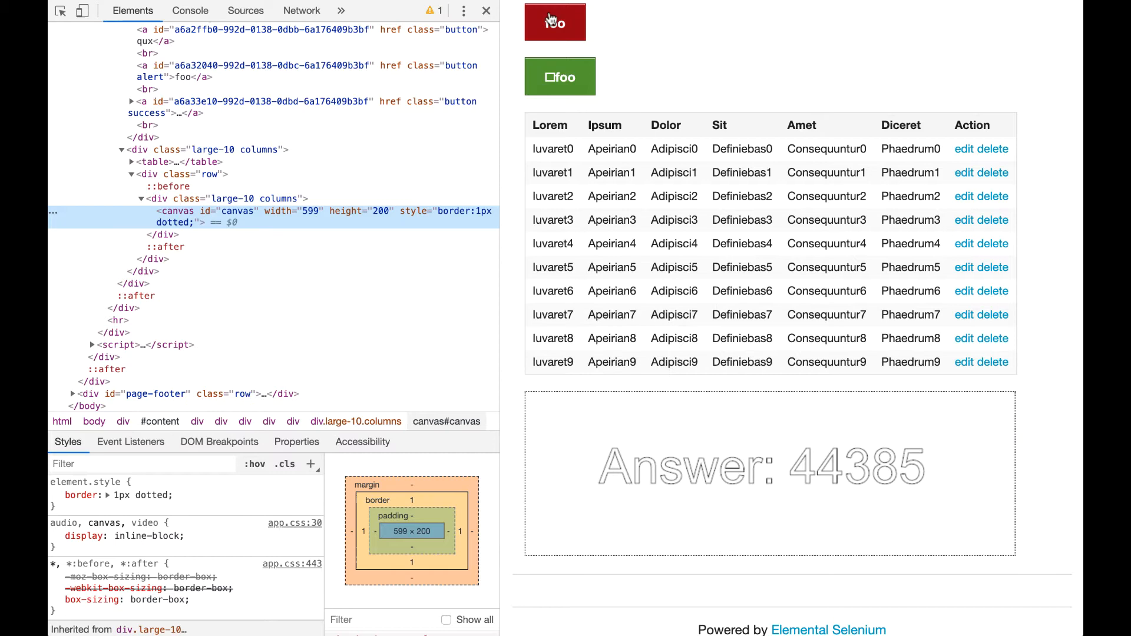
- Inspect the red foo button's markup via the context menu, then regenerate the button ids and labels
right_click(555, 21)
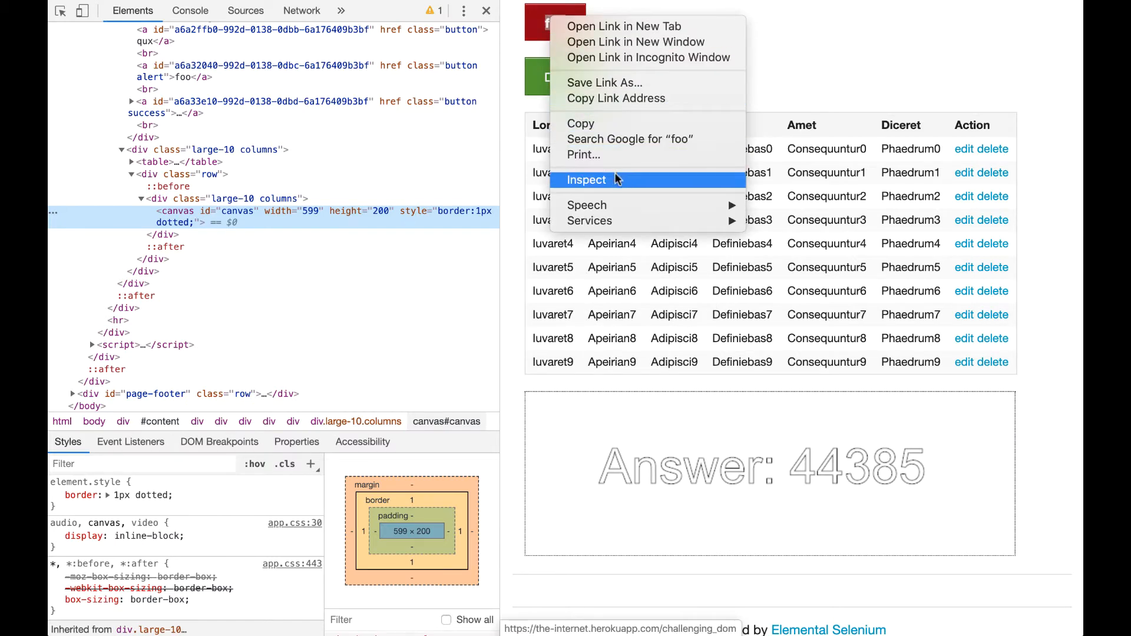
left_click(586, 179)
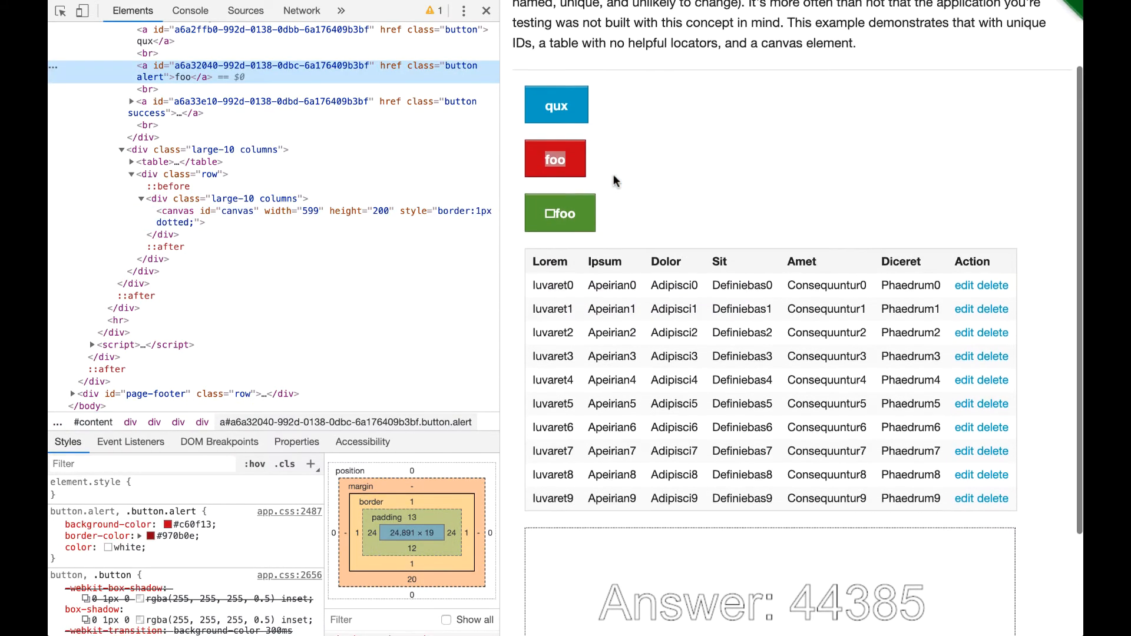
scroll("down", 3)
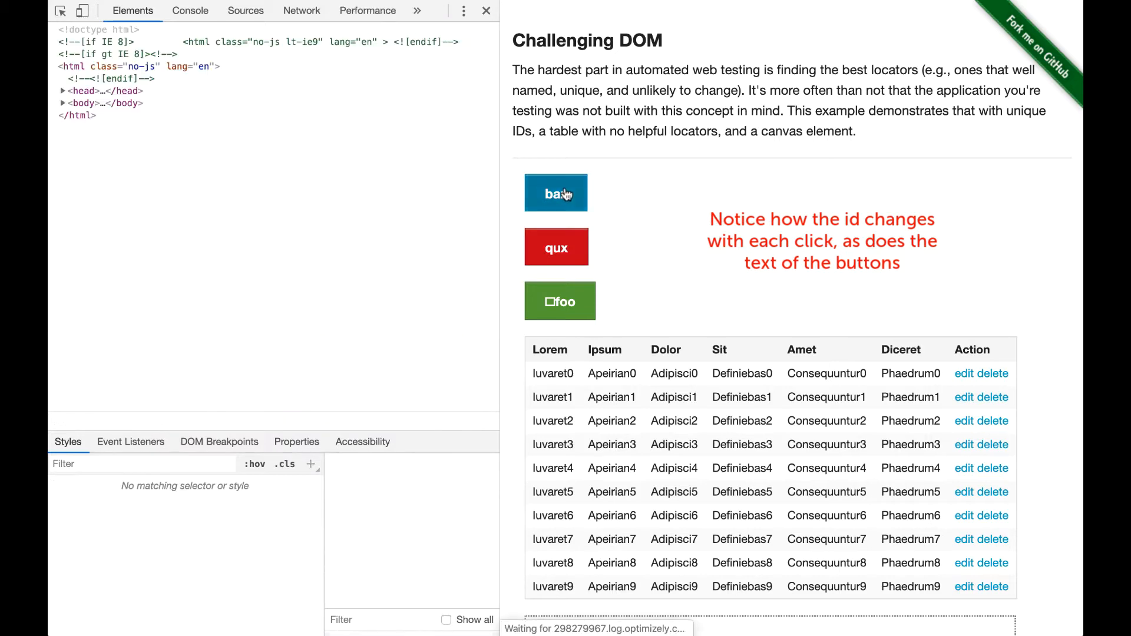
left_click(555, 192)
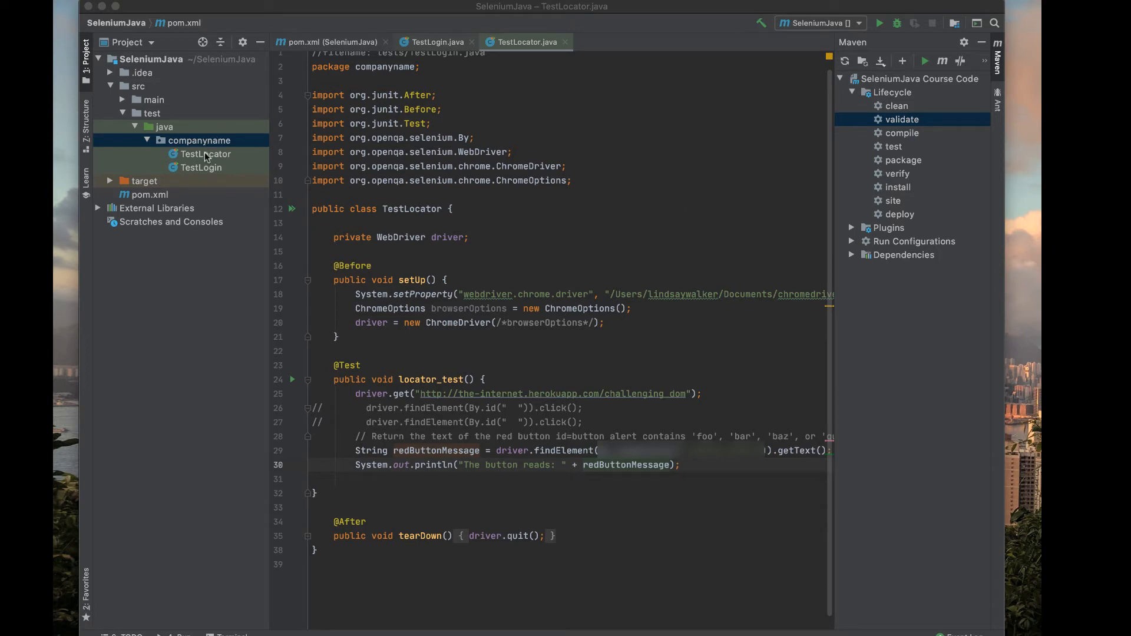
- Bring up the Project view actions for the TestLocator test file
right_click(205, 153)
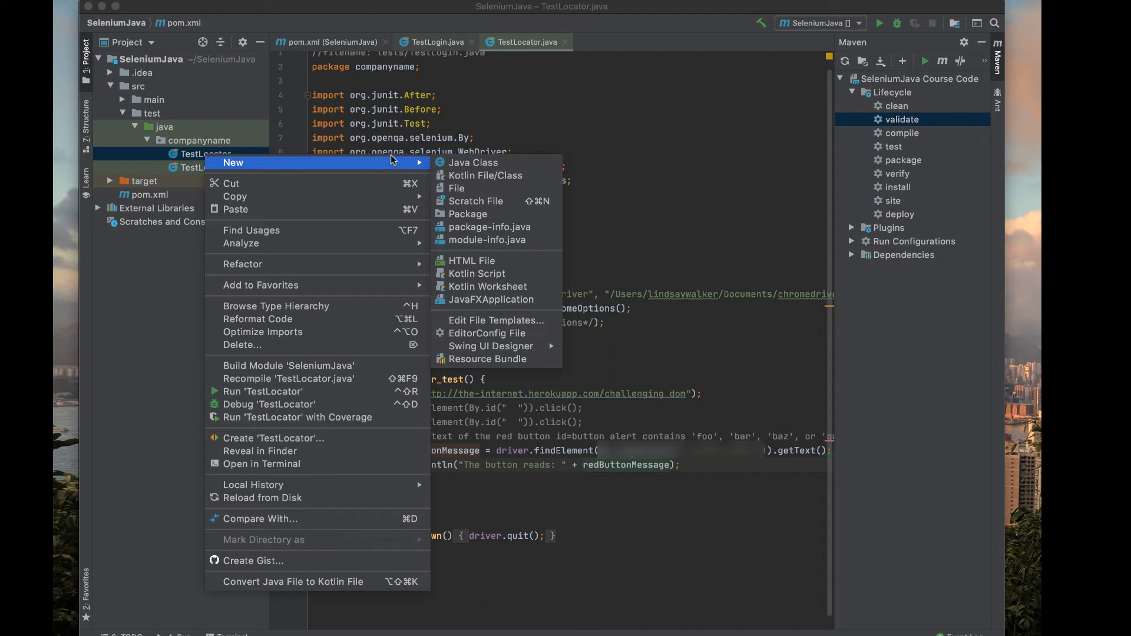
mouse_move(570, 120)
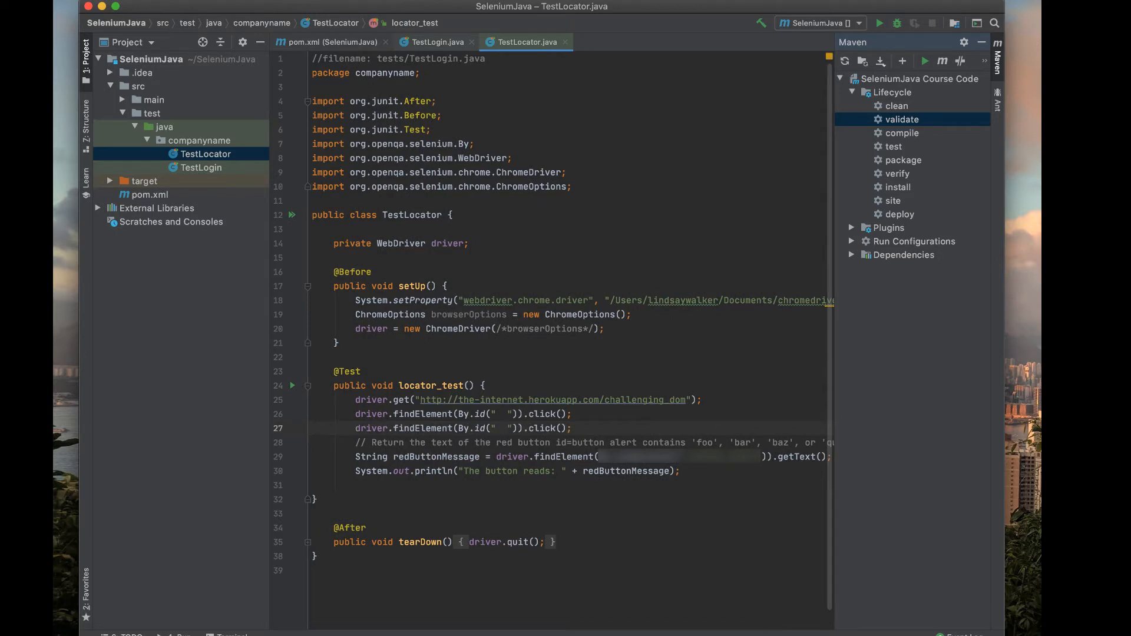
- Toggle the comment on the two findElement click lines 26–27 in locator_test
left_click(506, 413)
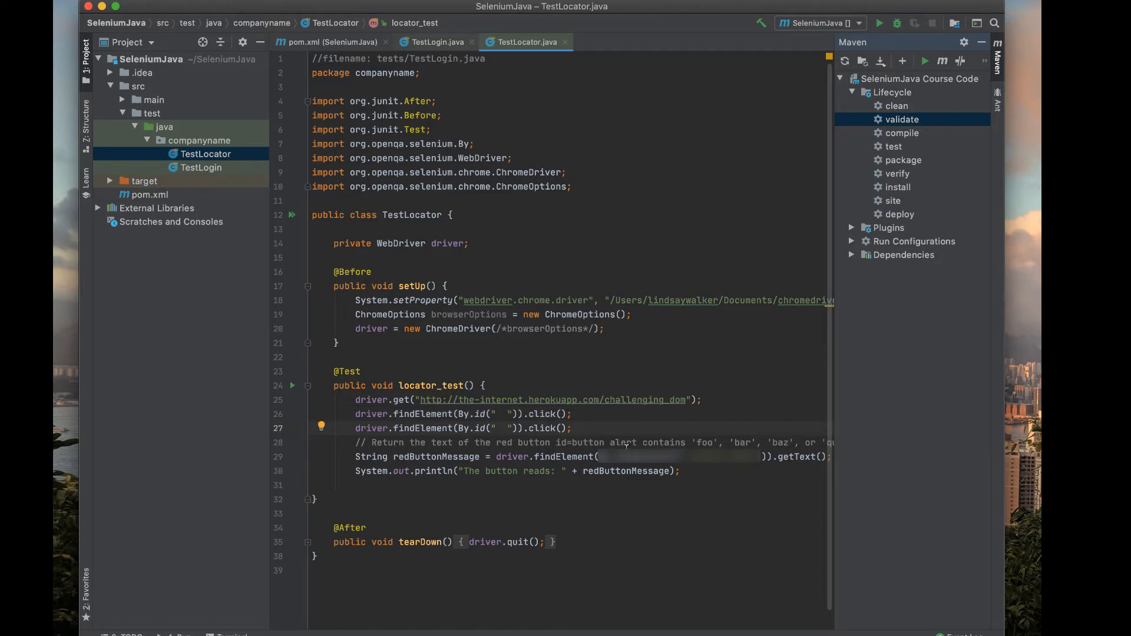
mouse_move(626, 446)
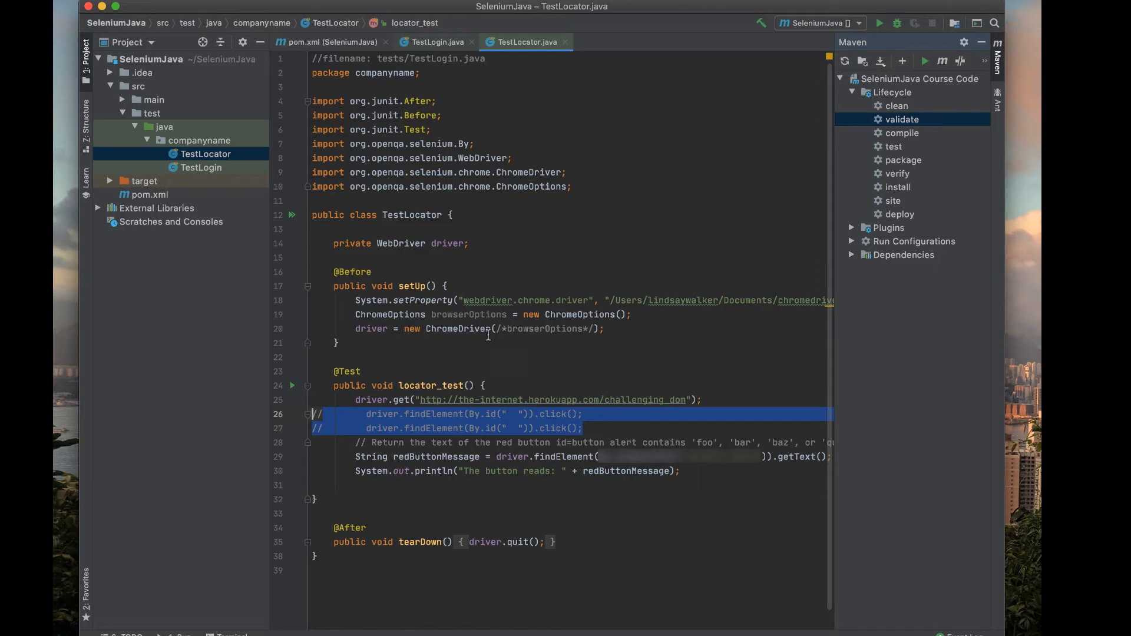
- Run the Maven clean, compile and test lifecycle phases; clean and compile succeed, test fails
left_click(895, 105)
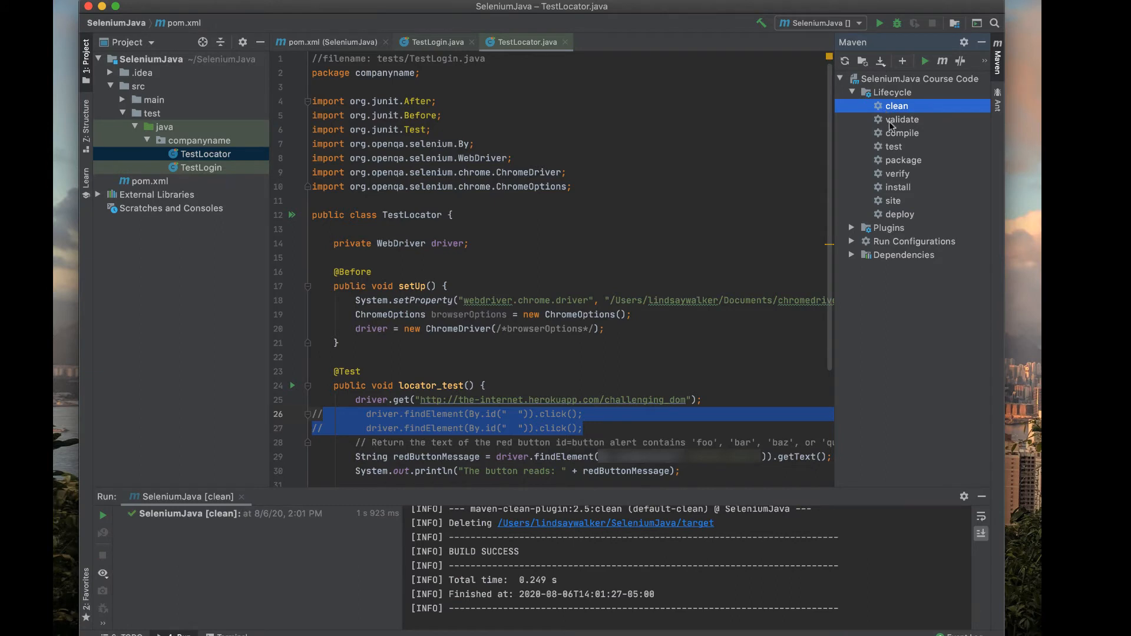
double_click(902, 119)
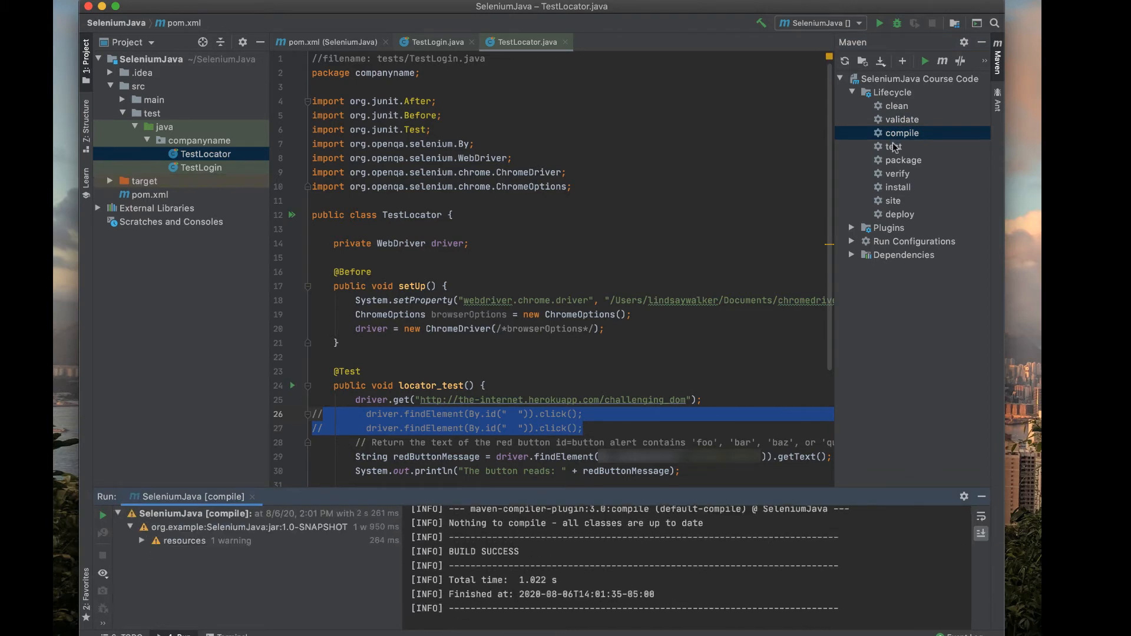
double_click(892, 146)
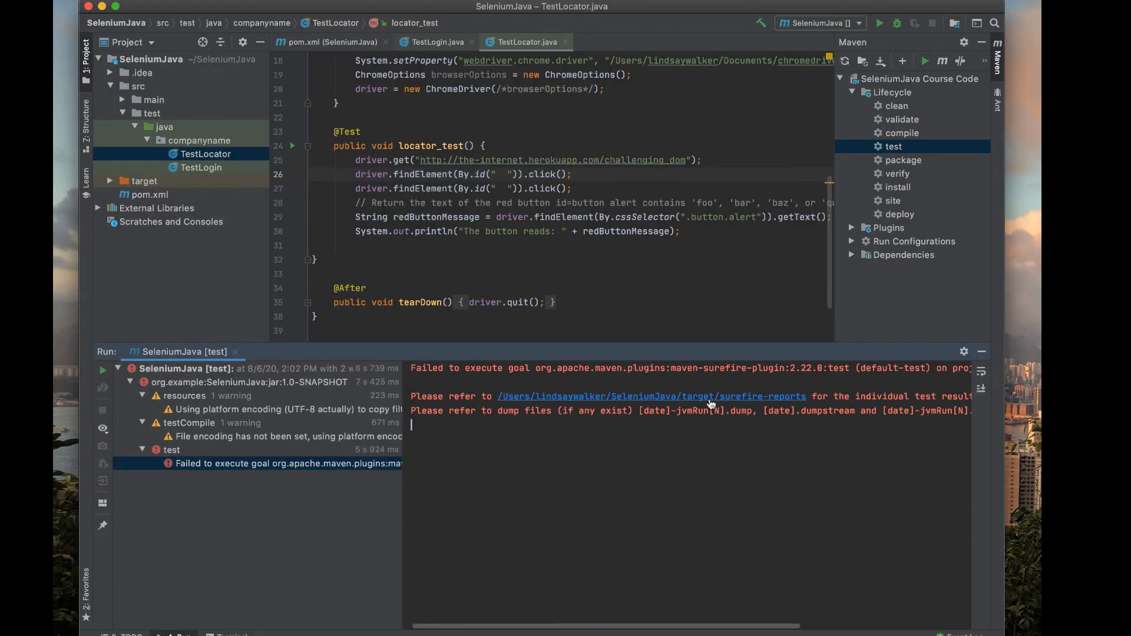
- Follow the surefire-reports path link in the Run console to show the folder in Finder
left_click(650, 396)
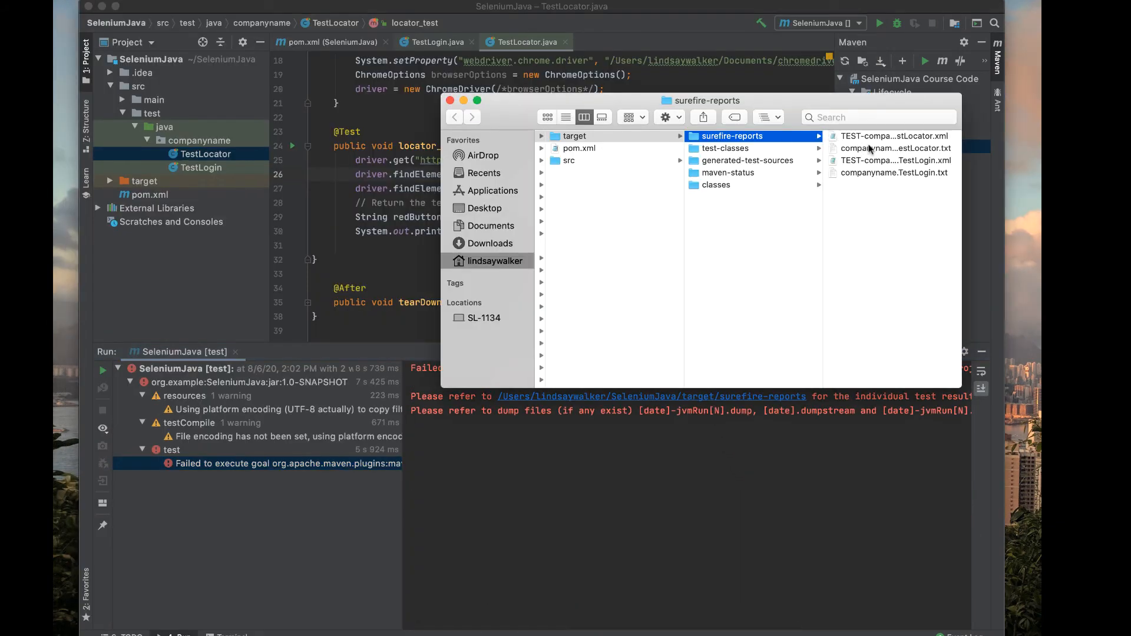